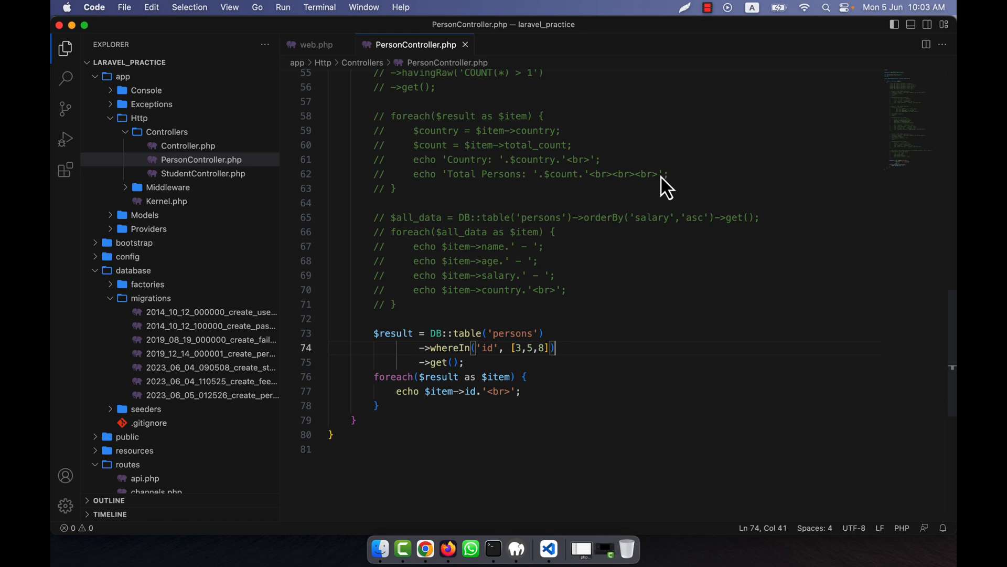
mouse_move(807, 292)
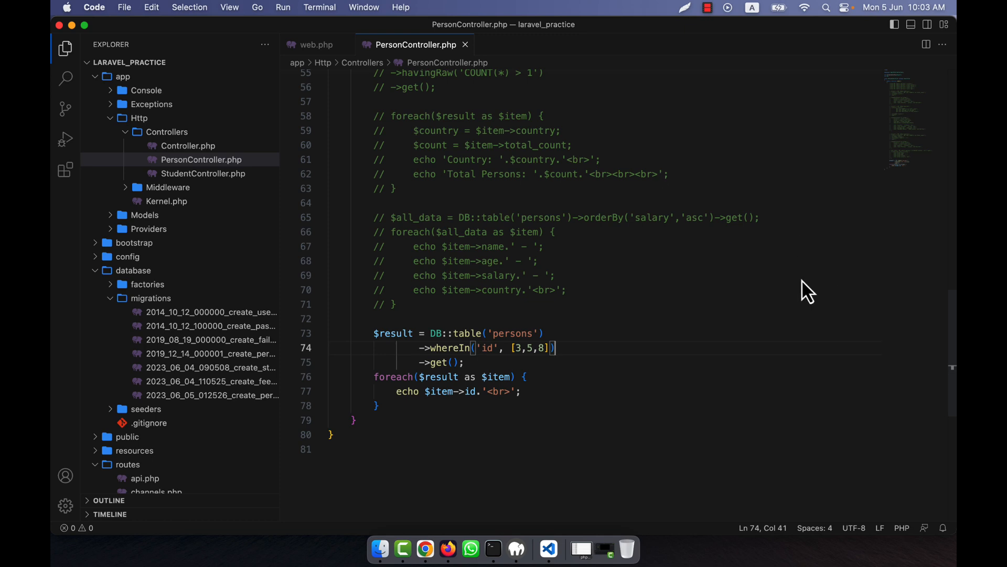
Comment out the whereIn query on persons ids 3, 5 and 8 and its foreach echo loop
double_click(487, 347)
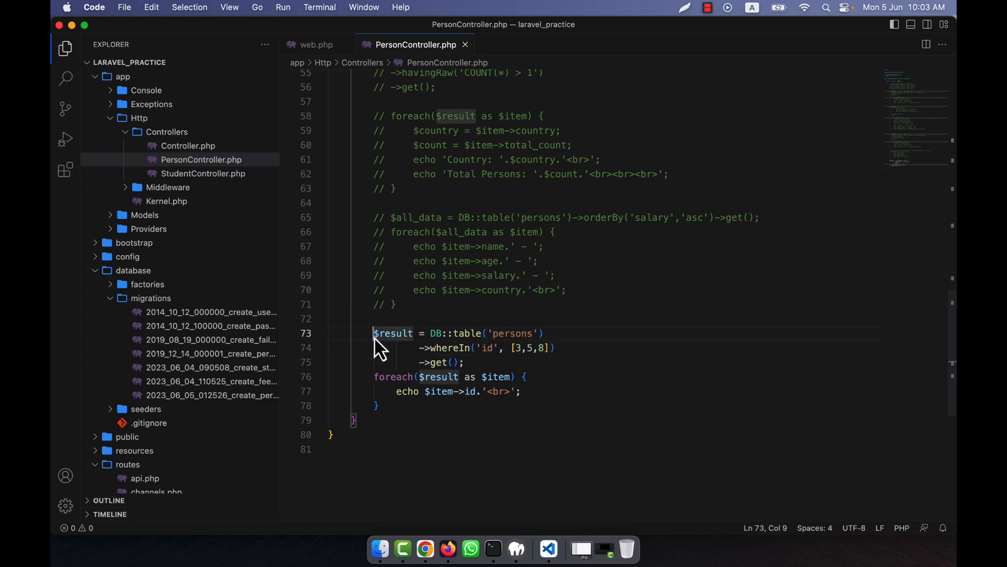
key(cmd+/)
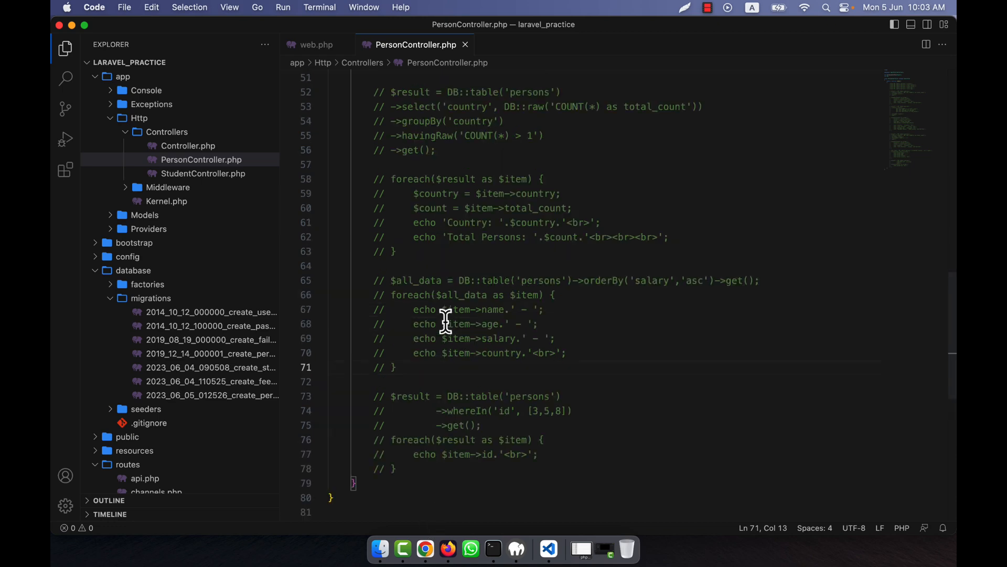
Add $result = DB::table('persons')->get(); then print it with echo '<pre>' and print_r($result)
scroll(up, 3)
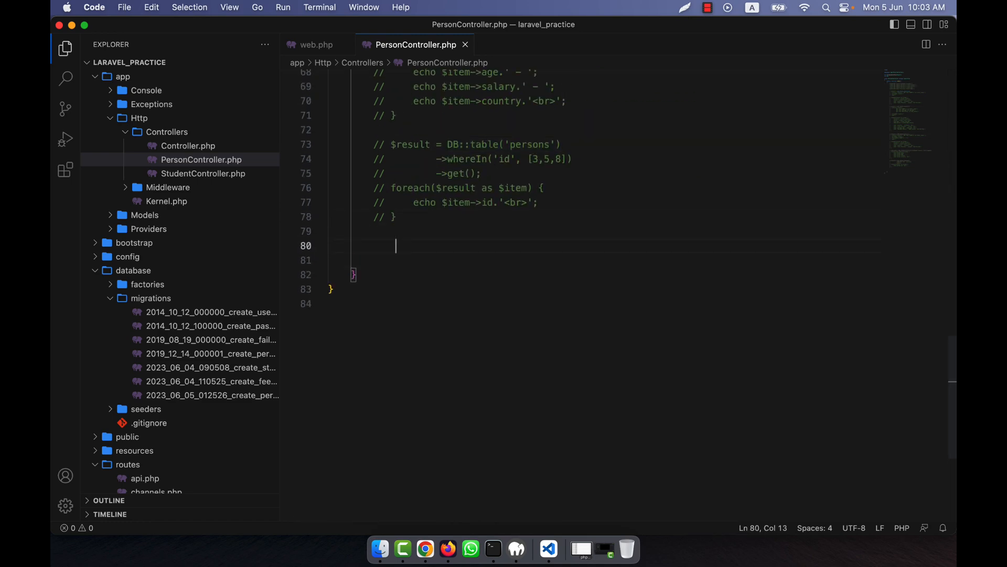
text(DB::table('persons'))
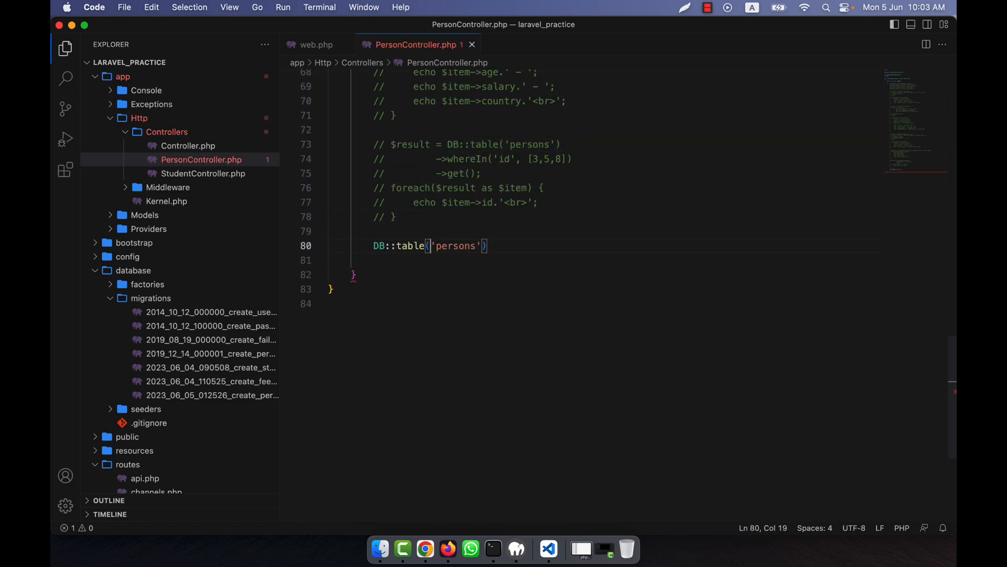
text(->)
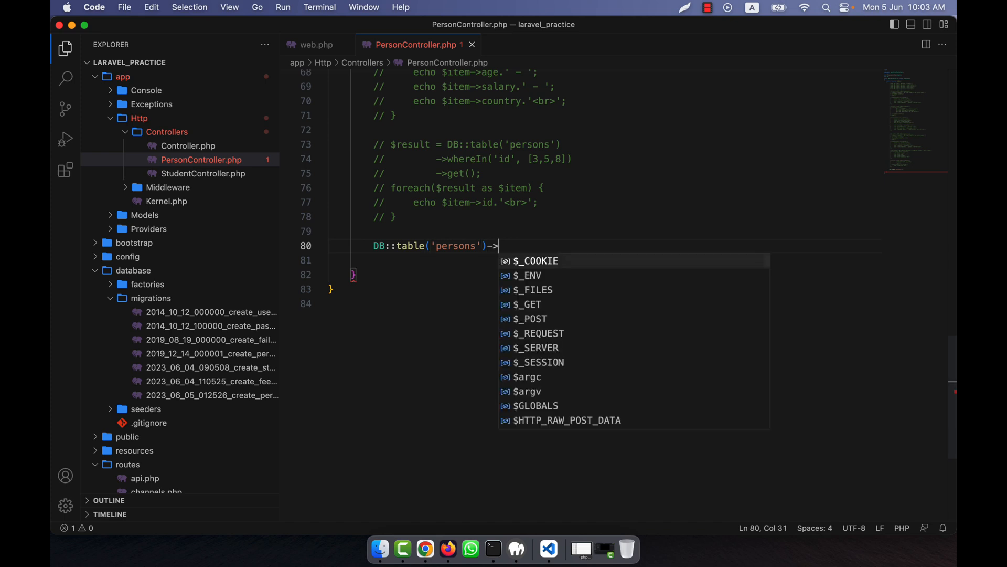
text(get();)
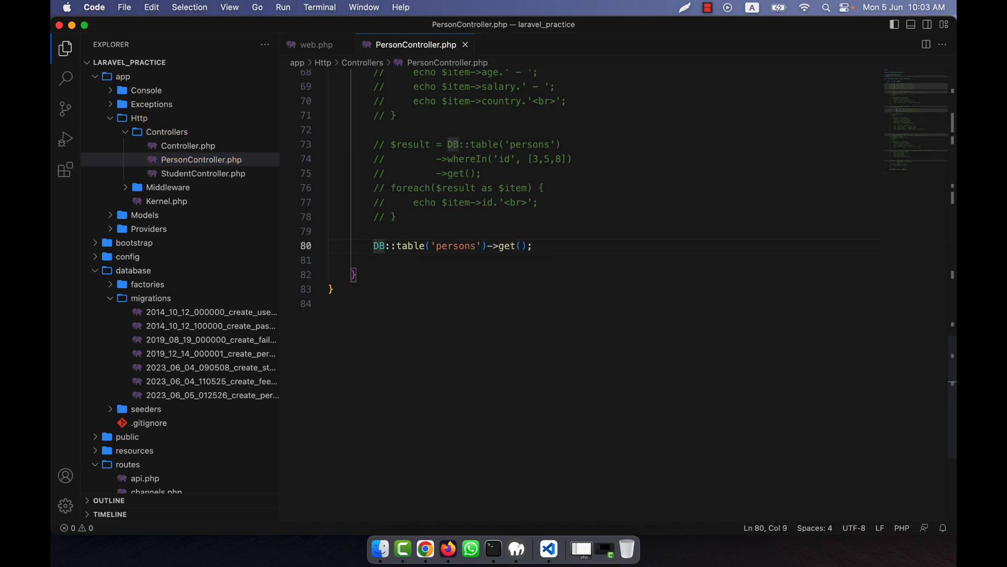
text($result =)
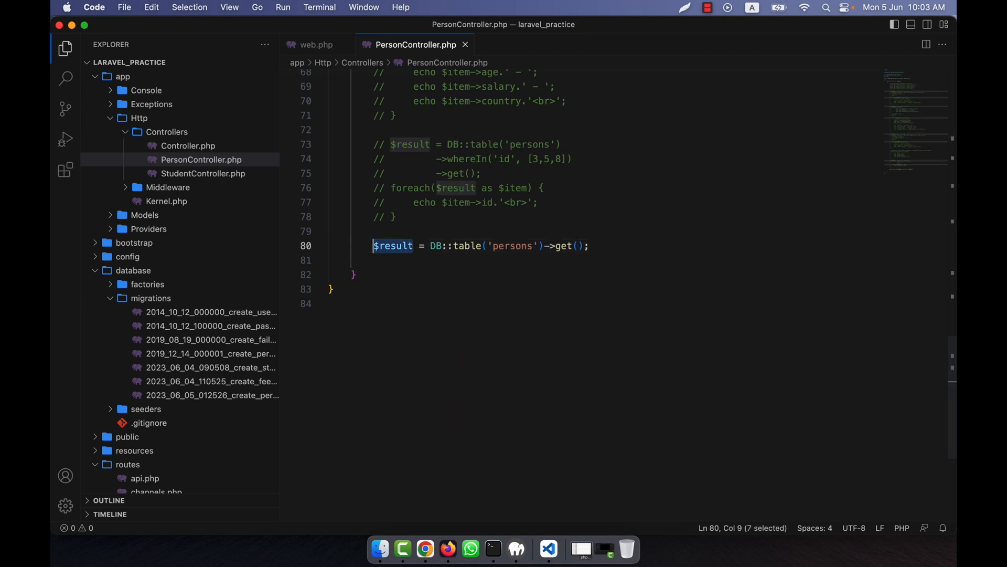
text(e)
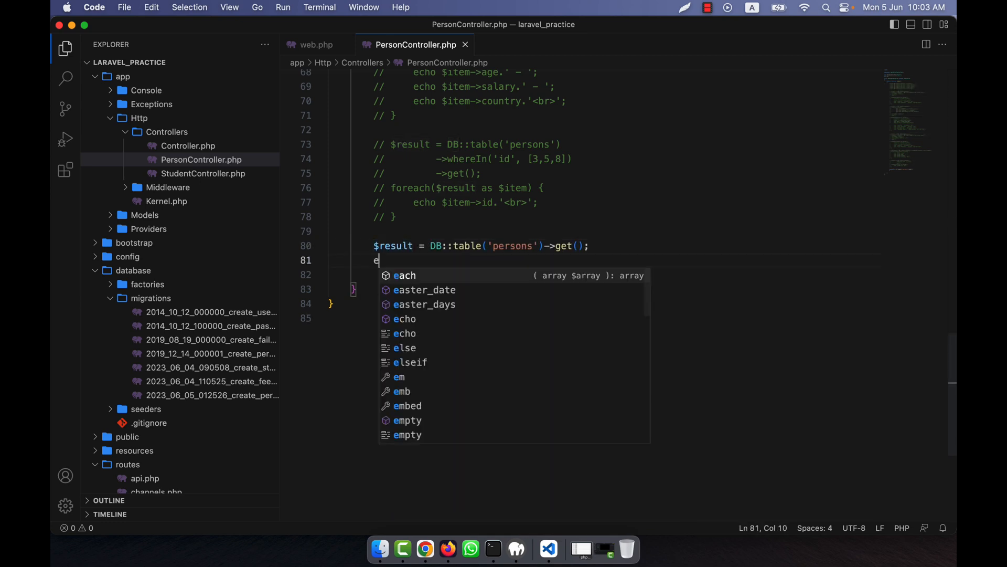
text(cho '<>';)
click(623, 275)
text(pr)
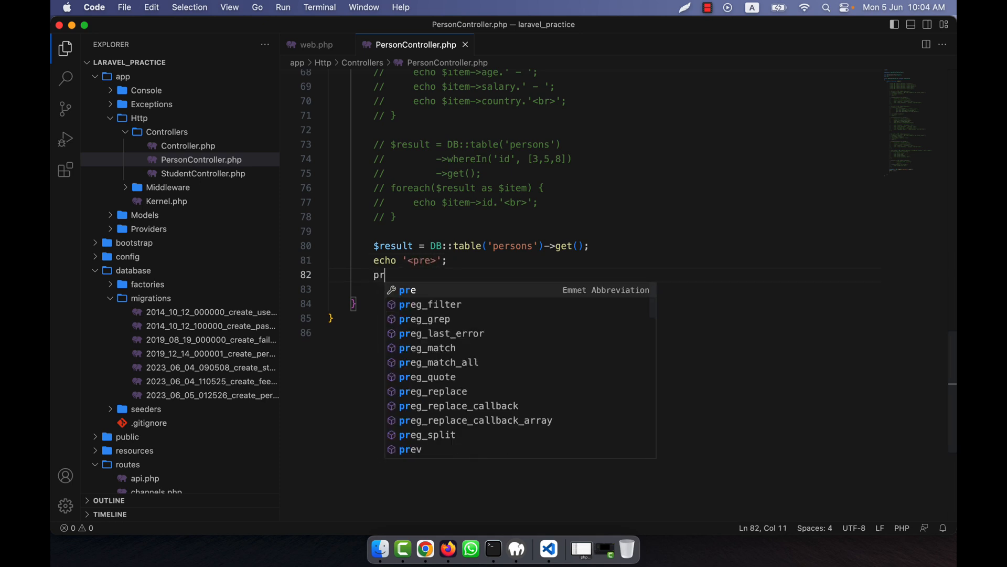
text(int_r();)
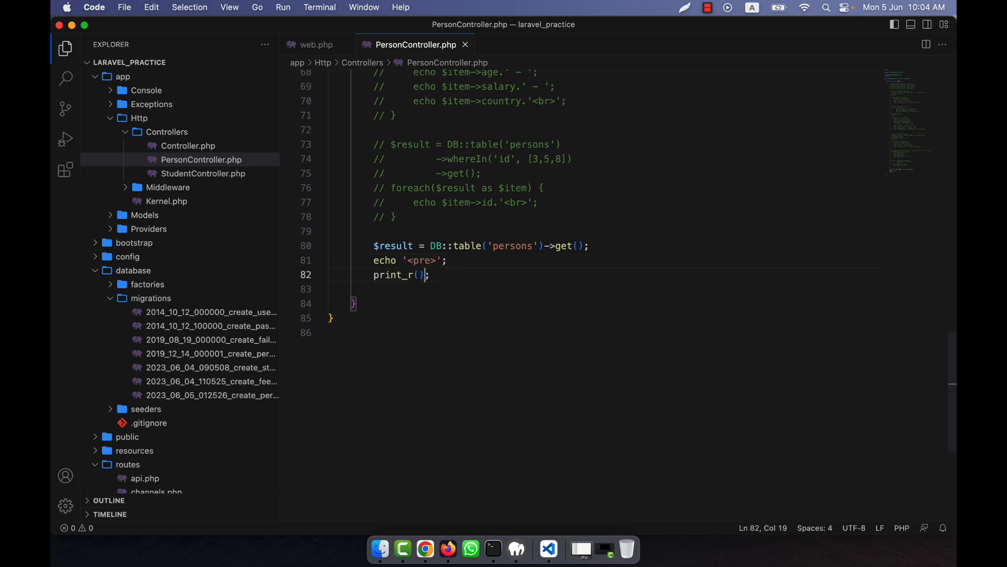
text($result)
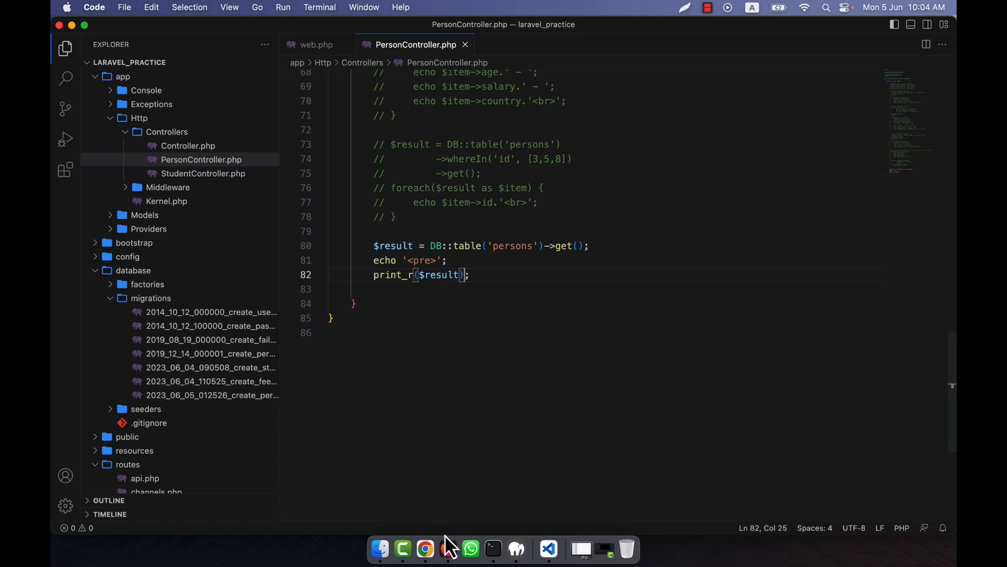
Scroll through the dumped persons objects in Firefox, then show the phpMyAdmin persons table
click(448, 549)
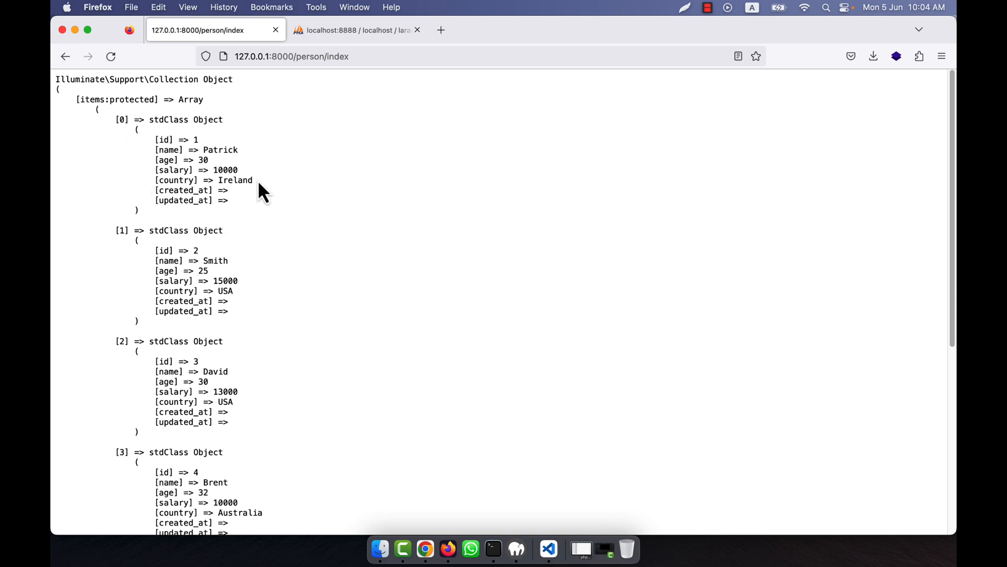
scroll(down, 3)
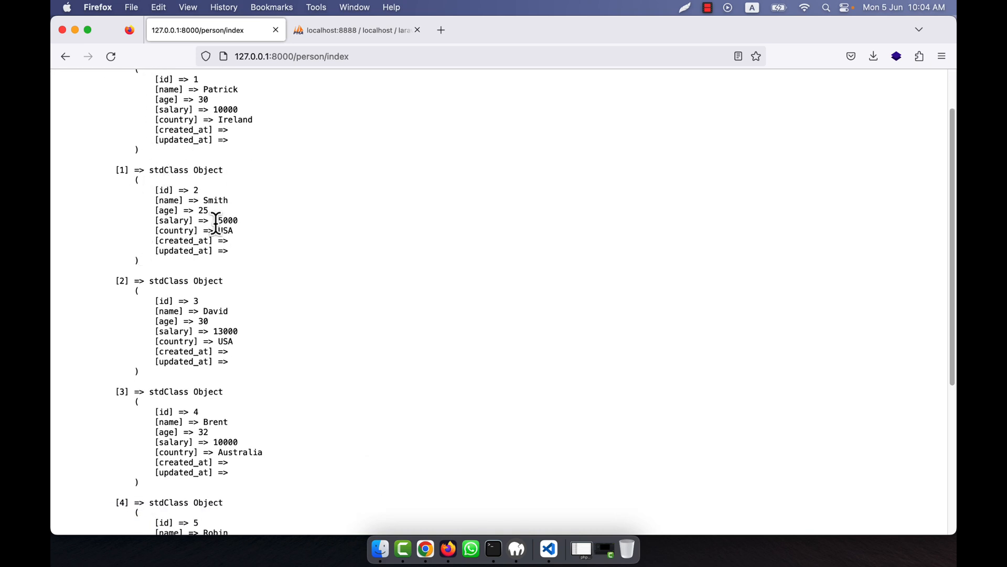
scroll(down, 3)
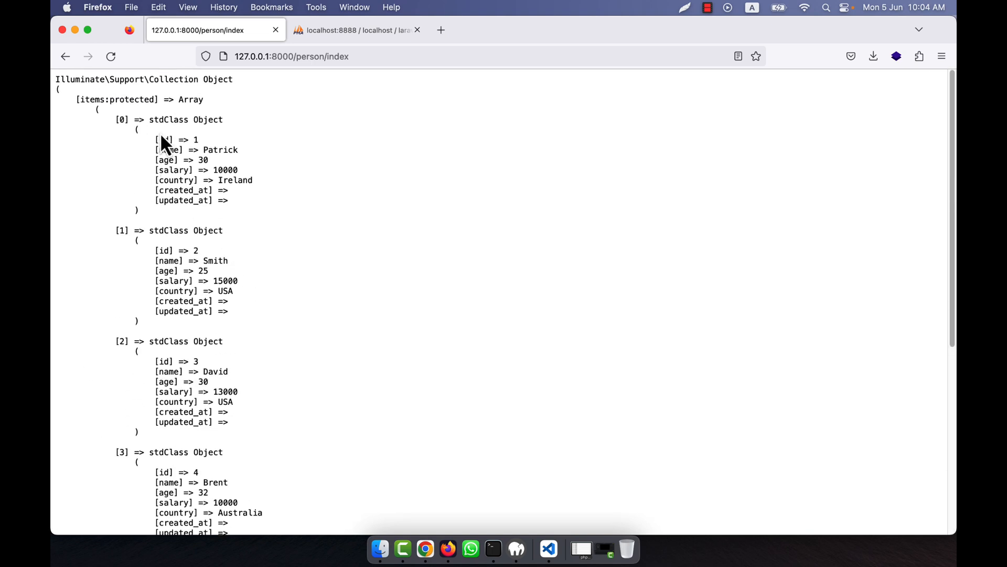
click(357, 29)
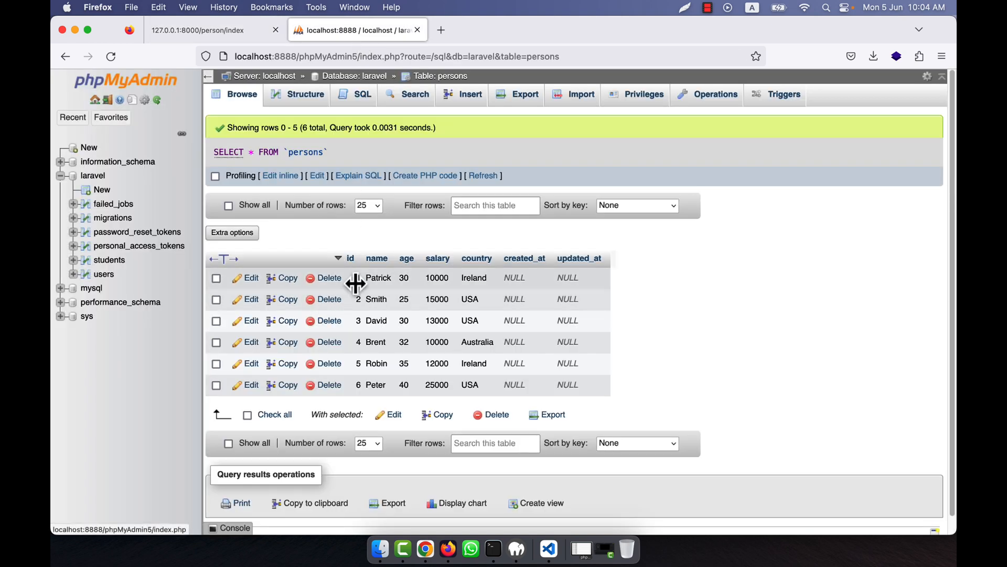
mouse_move(493, 549)
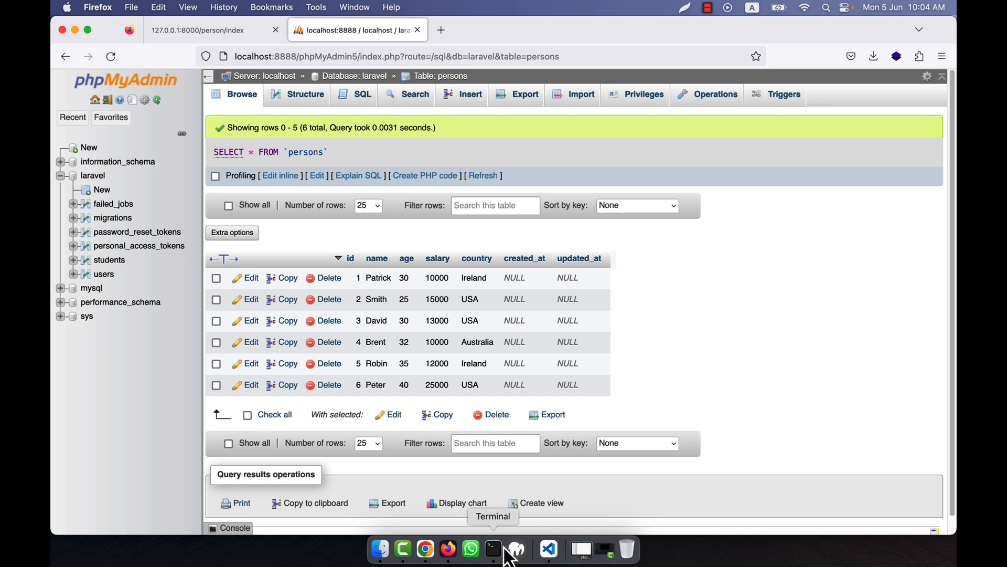
Replace get() with pluck('name') in the persons query in PersonController.php
click(548, 548)
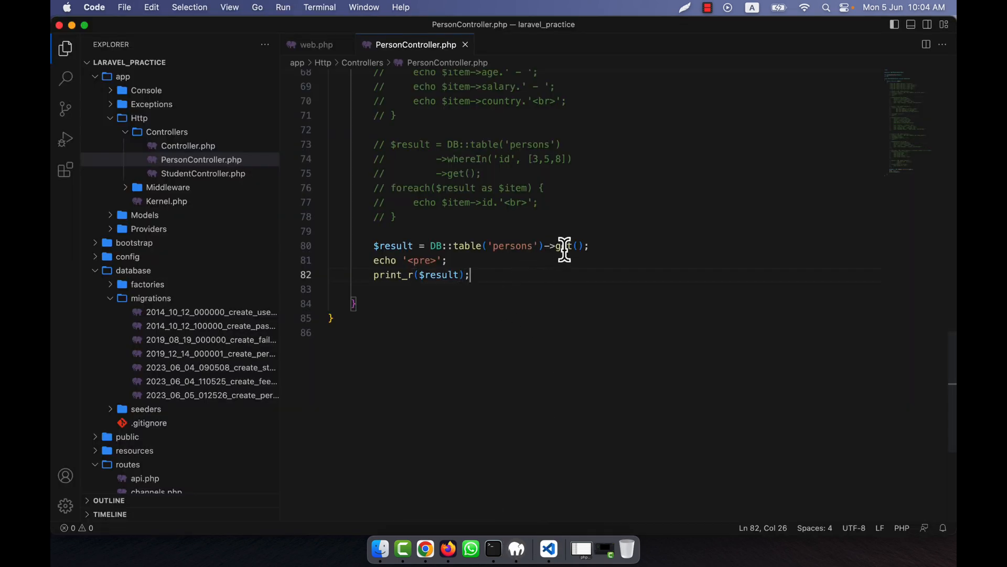
double_click(562, 245)
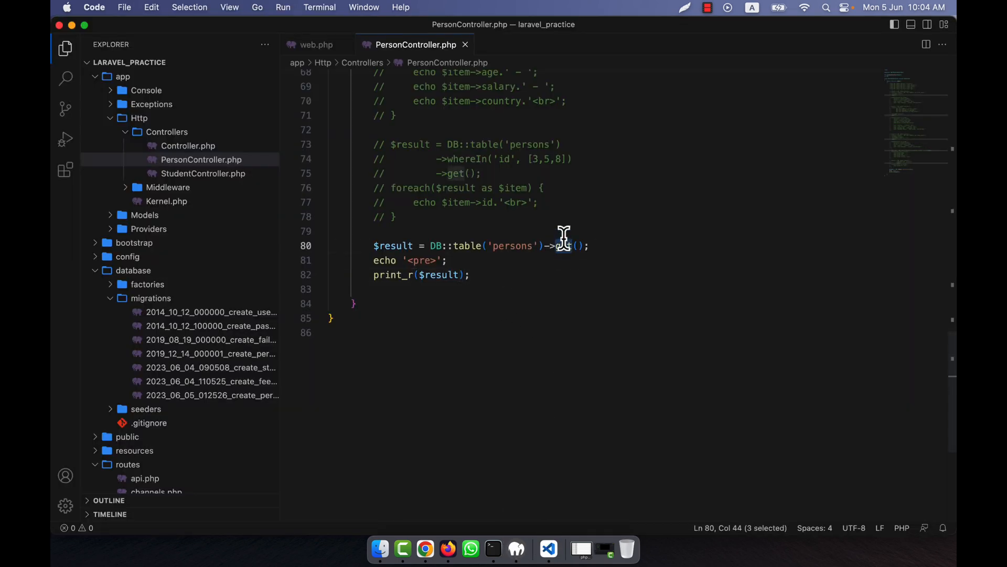
text(p)
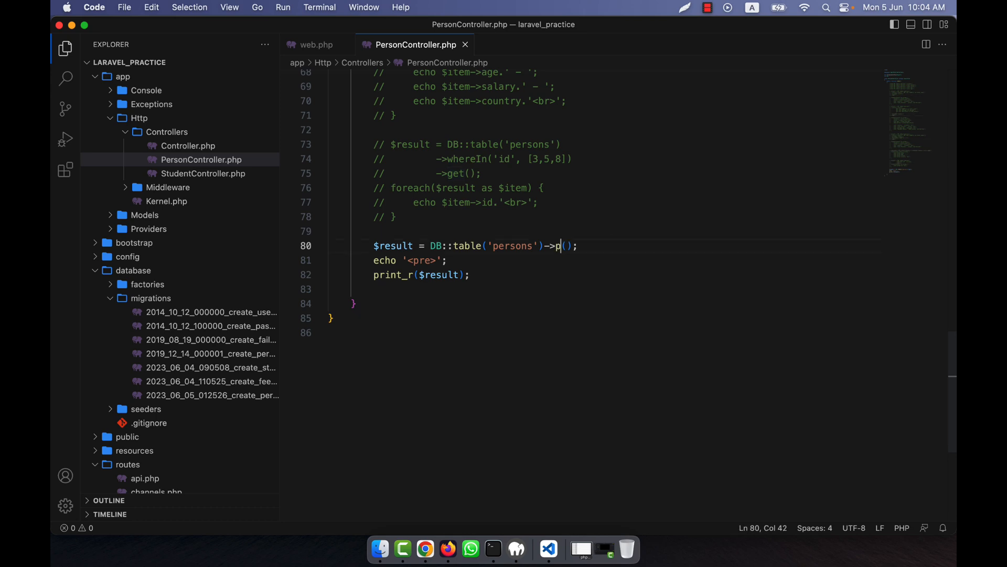
text(luck)
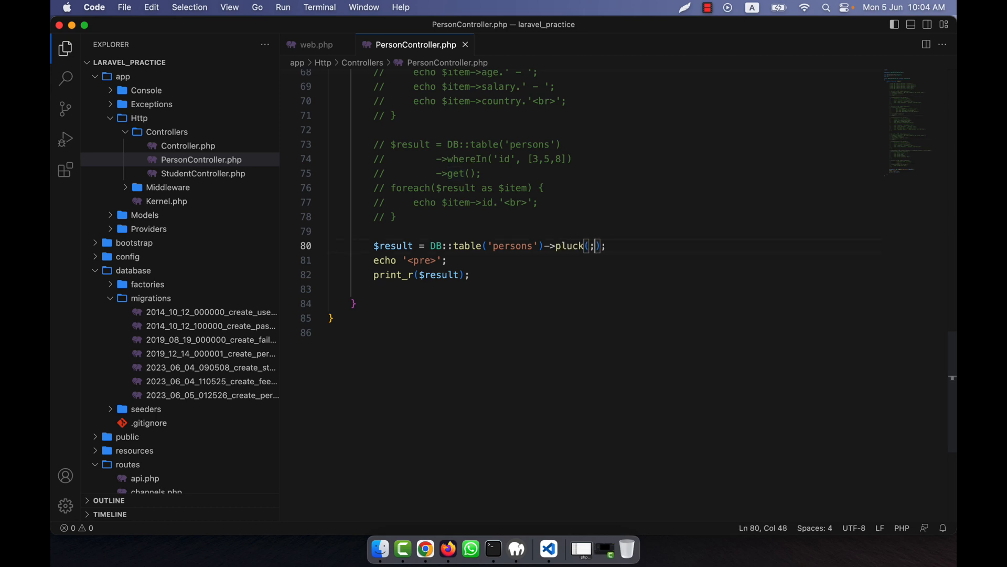
text(')
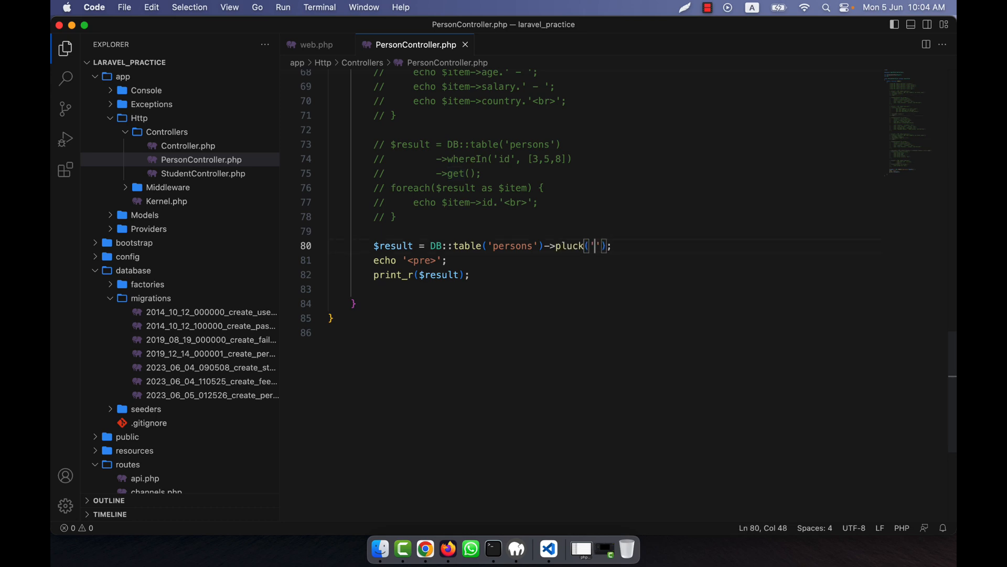
text(name)
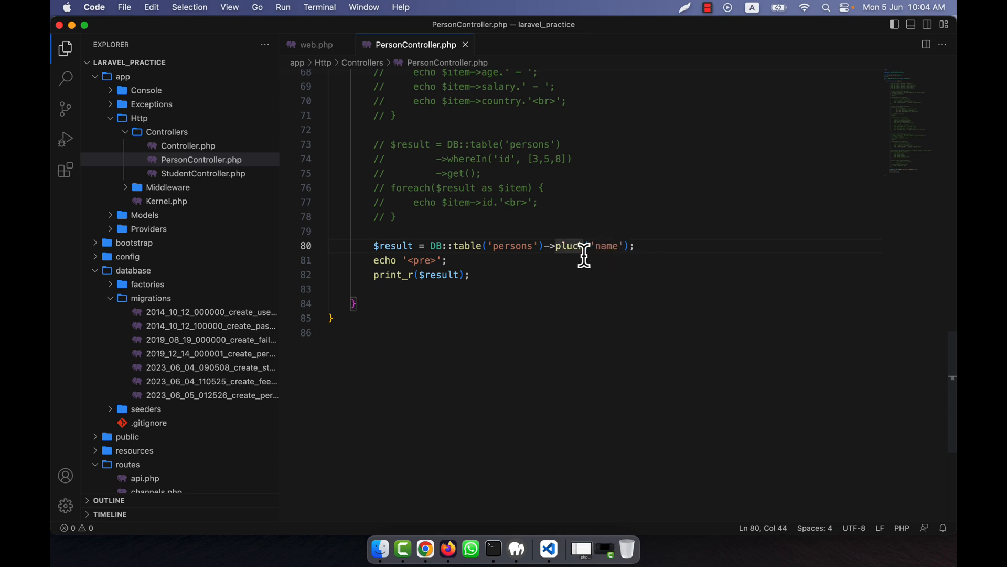
mouse_move(447, 549)
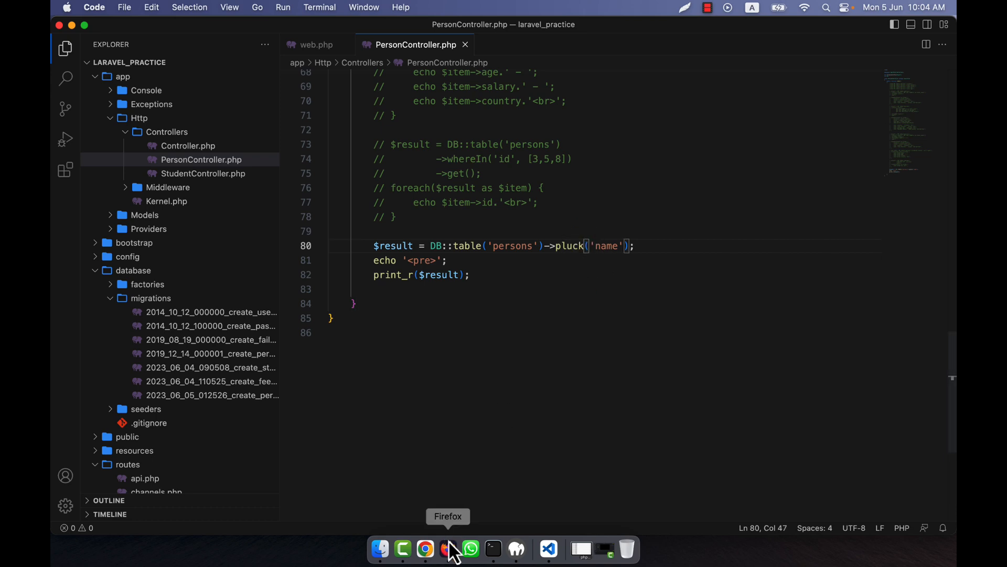
Check that person/index now lists only the six names, Patrick through Peter
click(448, 549)
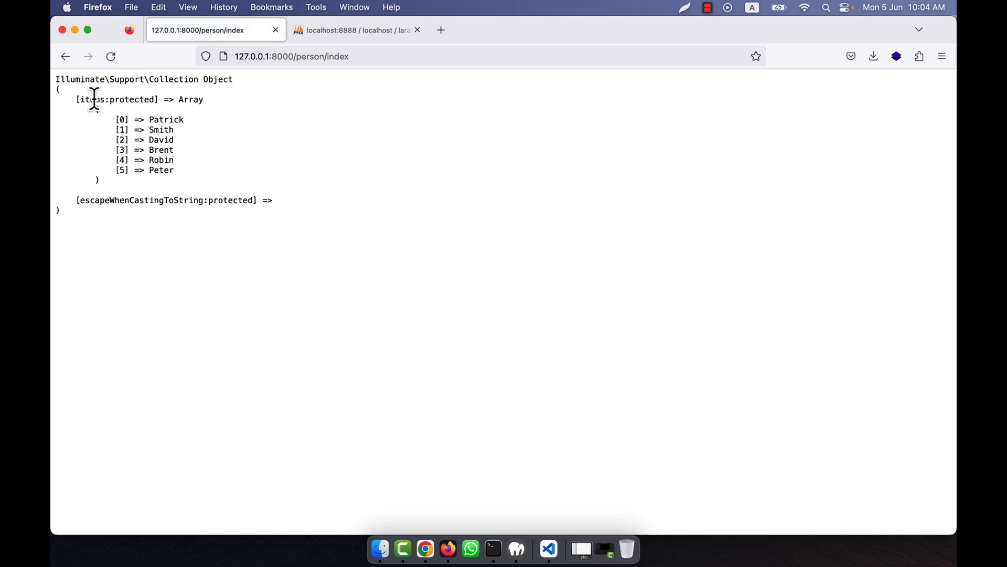
double_click(161, 129)
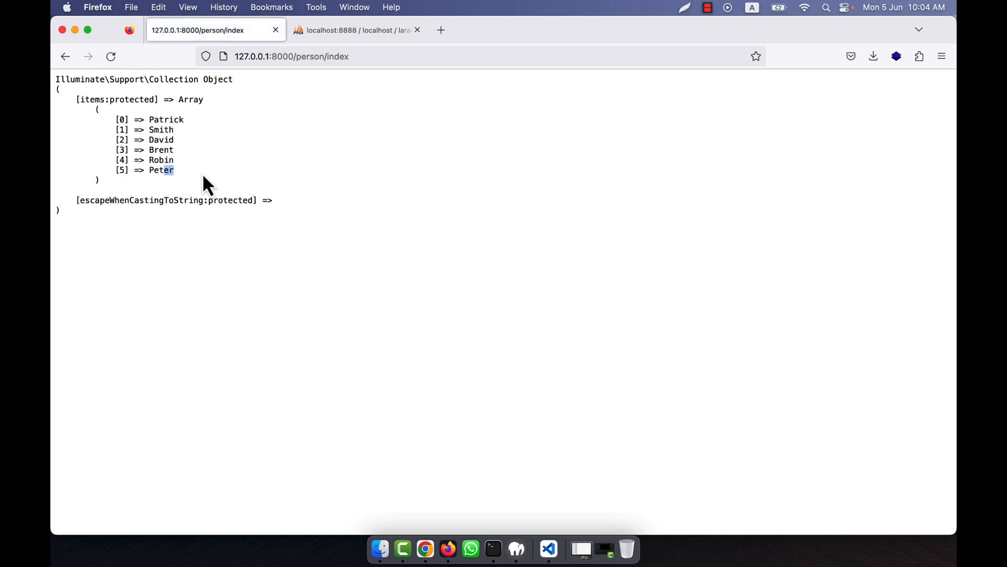
click(355, 30)
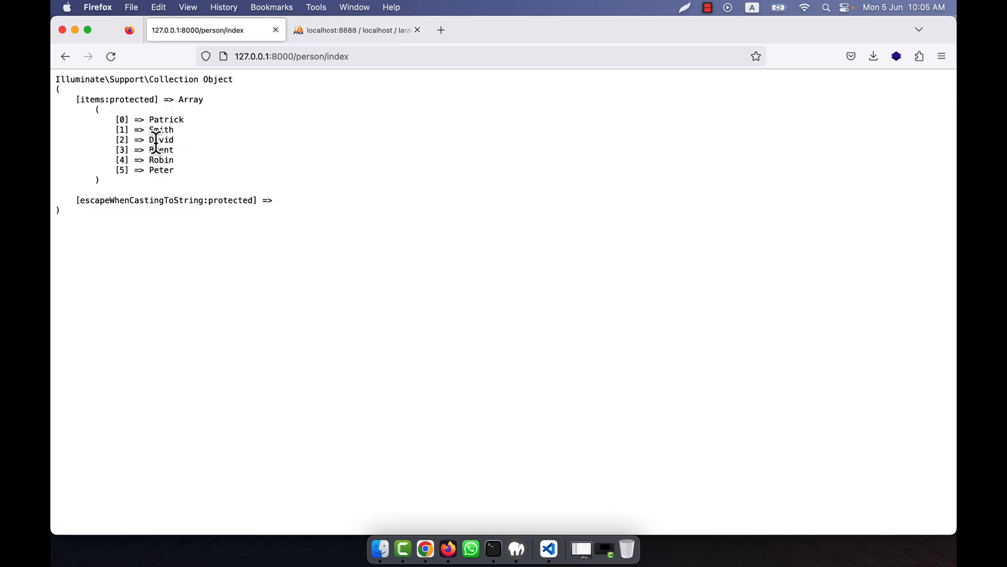
click(548, 549)
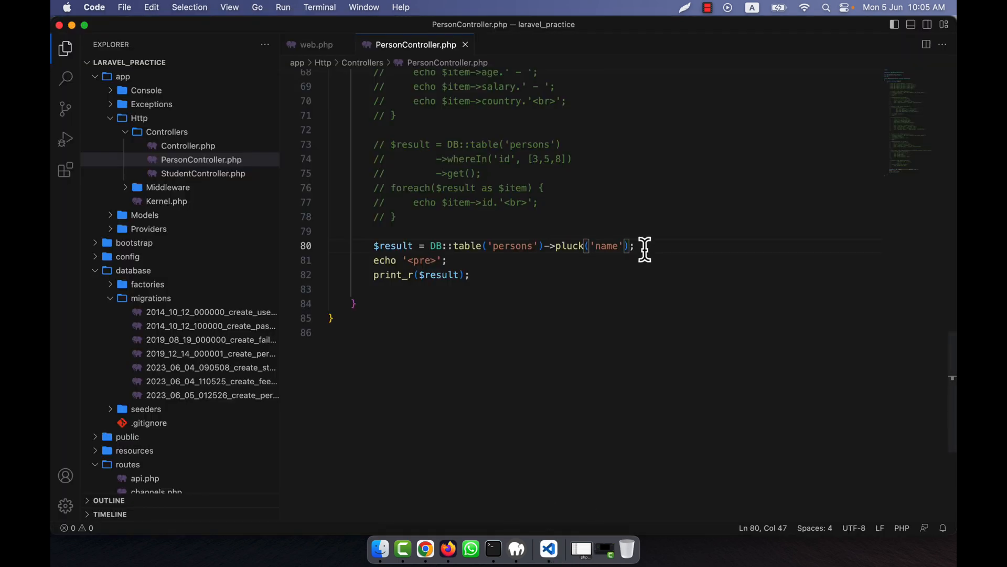